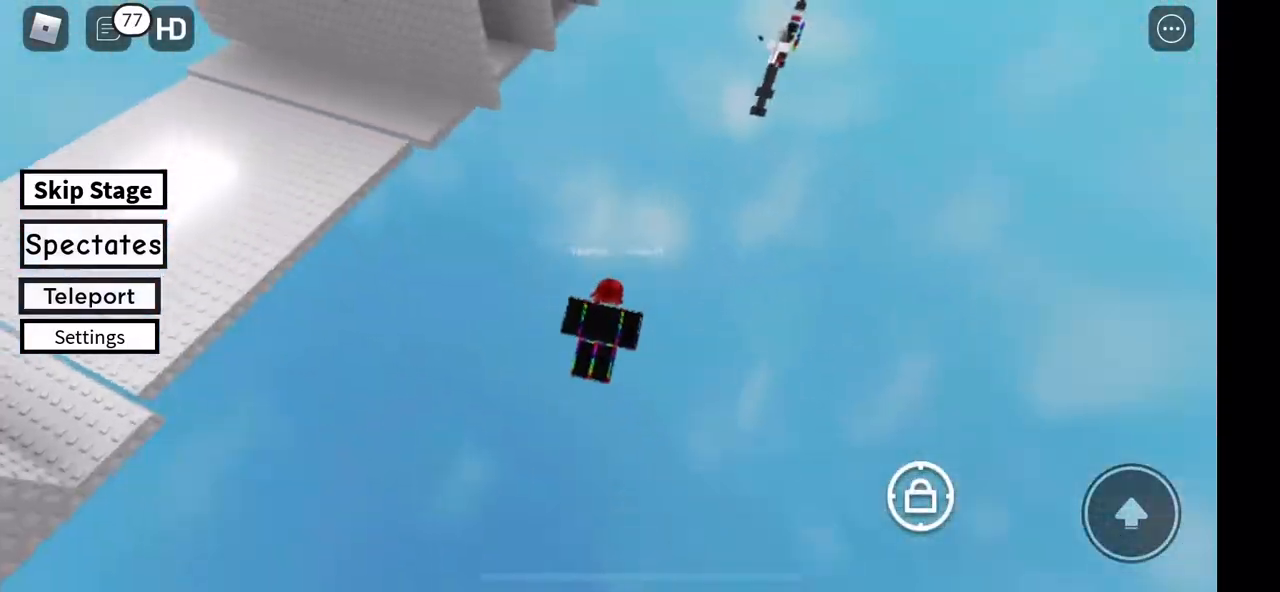
{"action": "left_click", "coordinate": [1131, 513]}
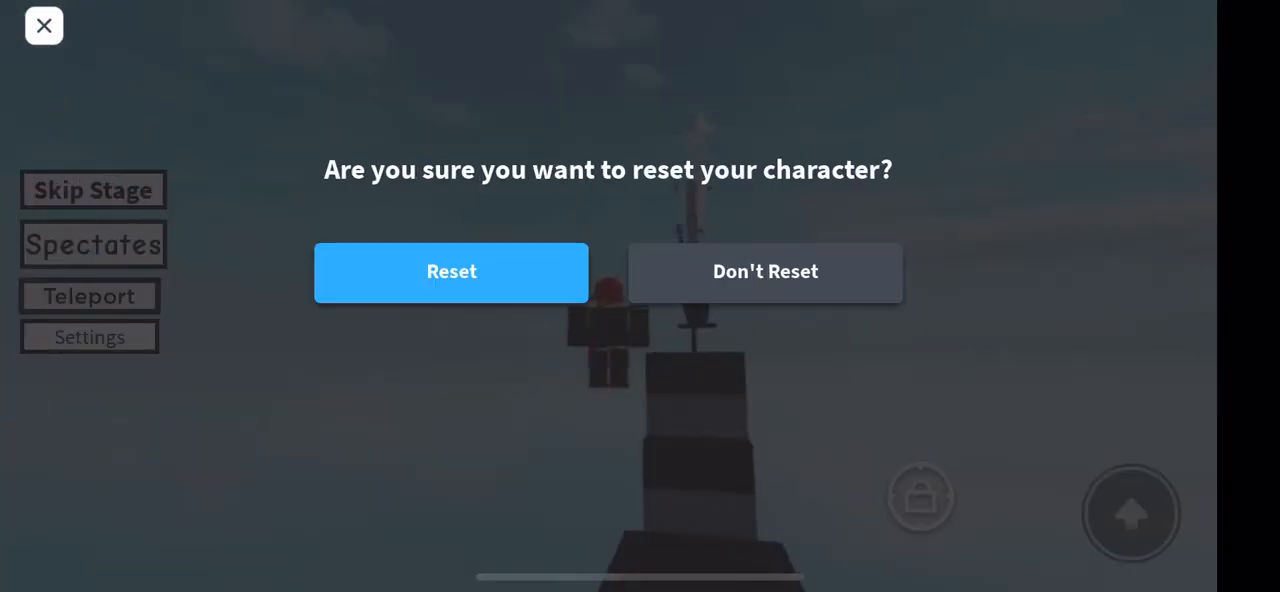
{"action": "left_click", "coordinate": [451, 272]}
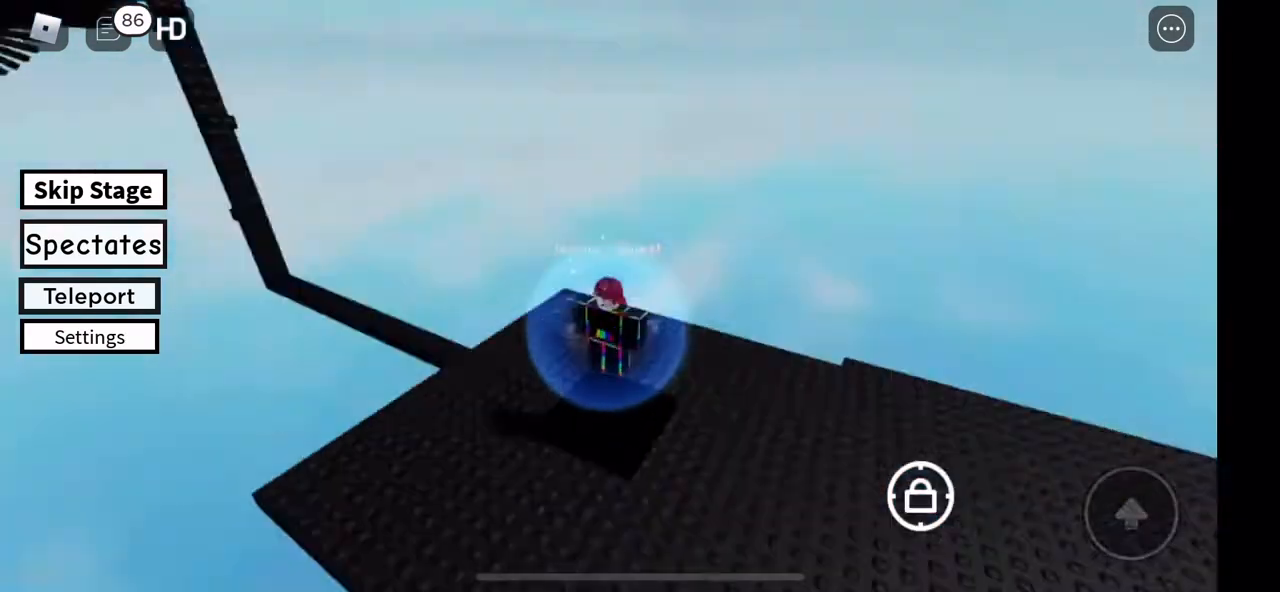